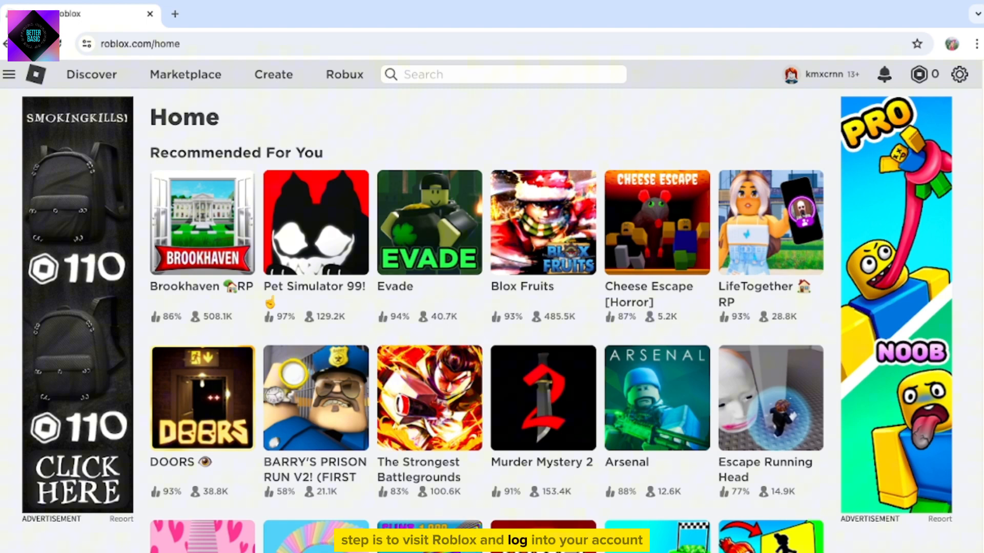
pyautogui.moveTo(83, 146)
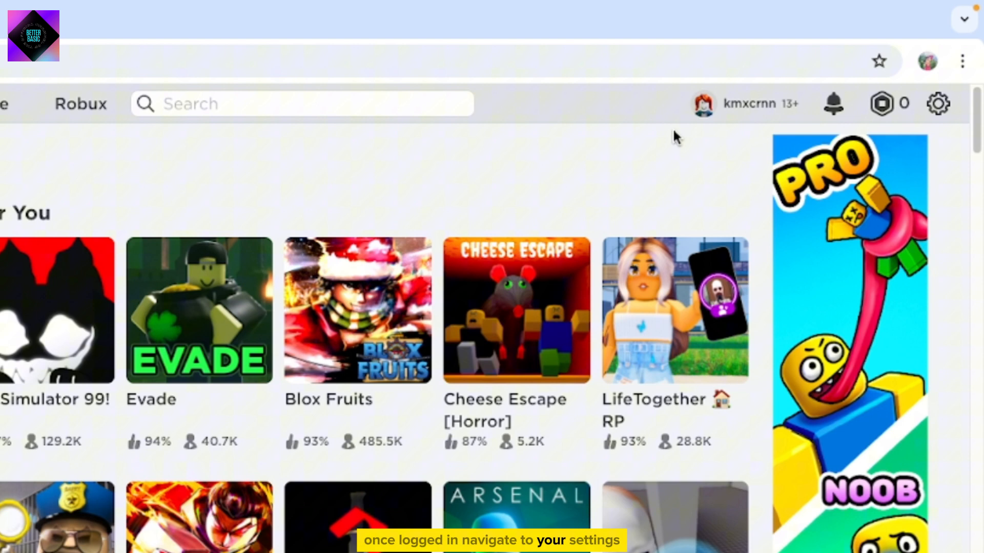
pyautogui.moveTo(837, 109)
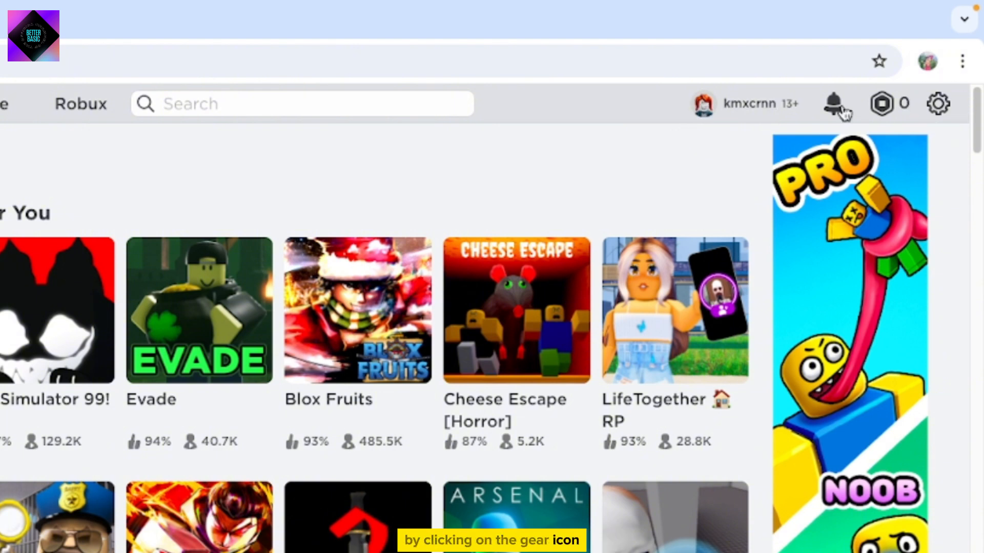
# - Open the account menu from the gear icon on the Roblox home page
pyautogui.click(959, 74)
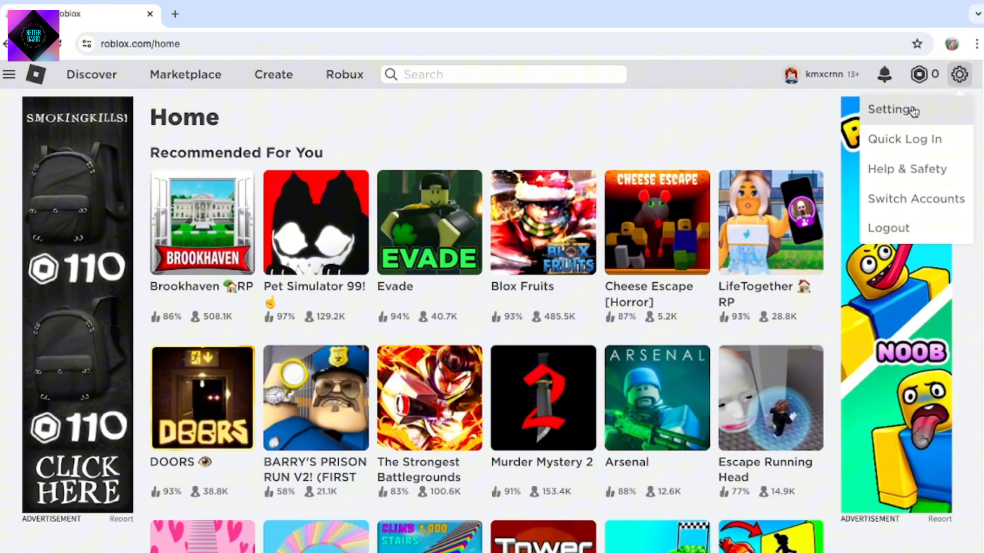
# - Go to My Settings Account Info, review the page, and start editing the Display Name
pyautogui.click(891, 109)
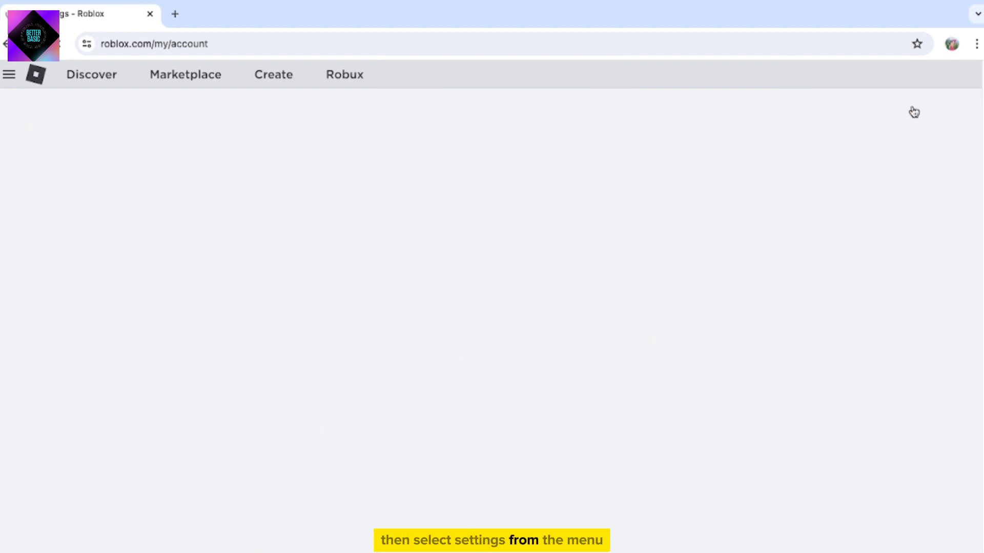
pyautogui.click(959, 73)
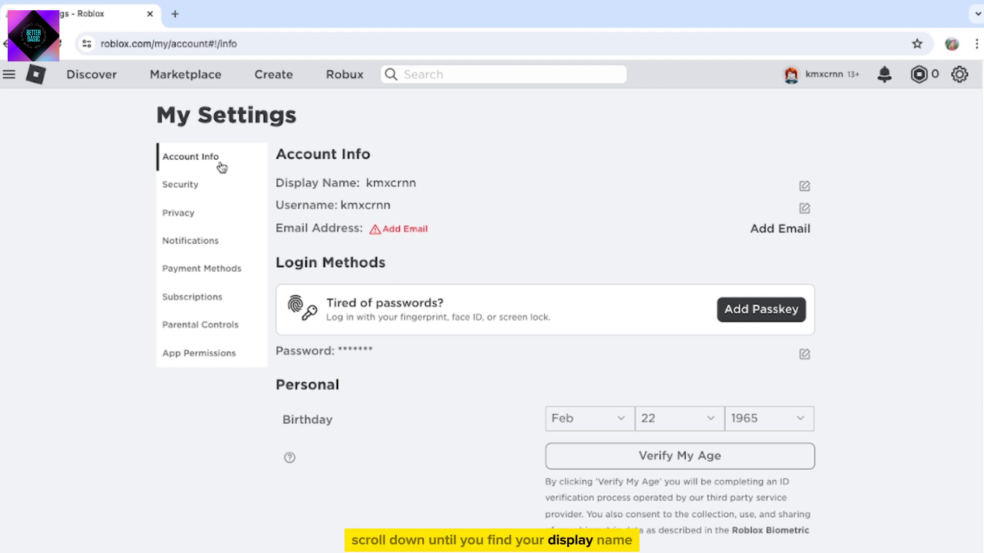
pyautogui.scroll(-3)
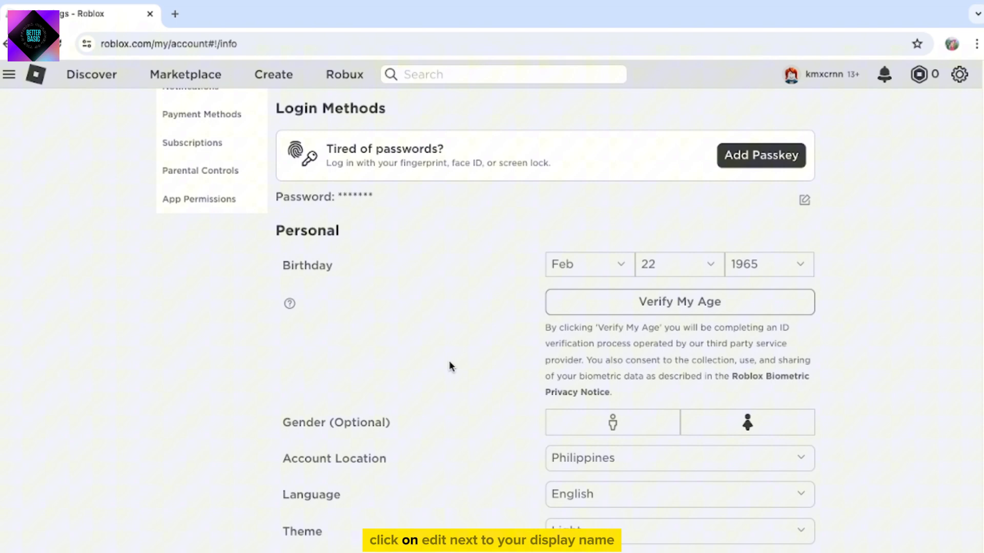
pyautogui.scroll(3)
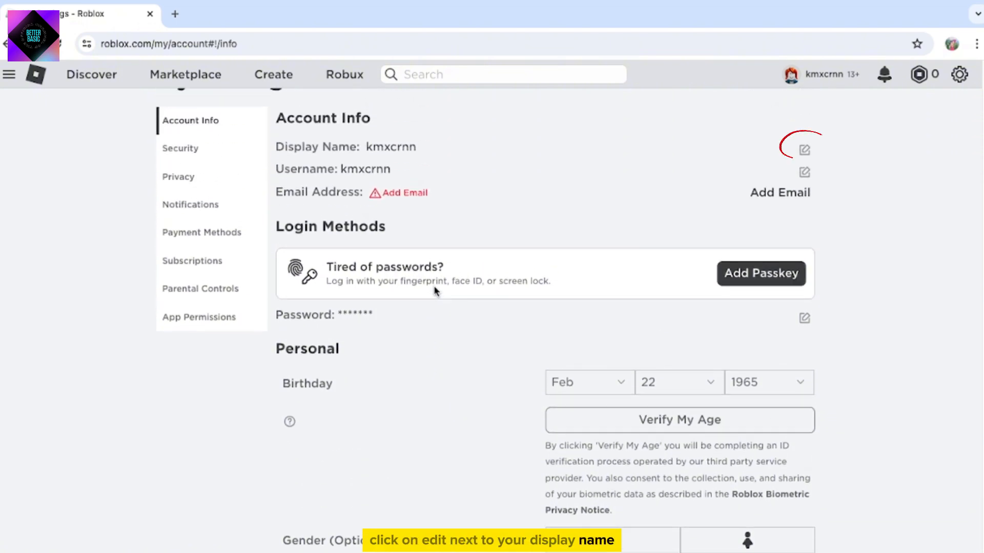
pyautogui.click(802, 149)
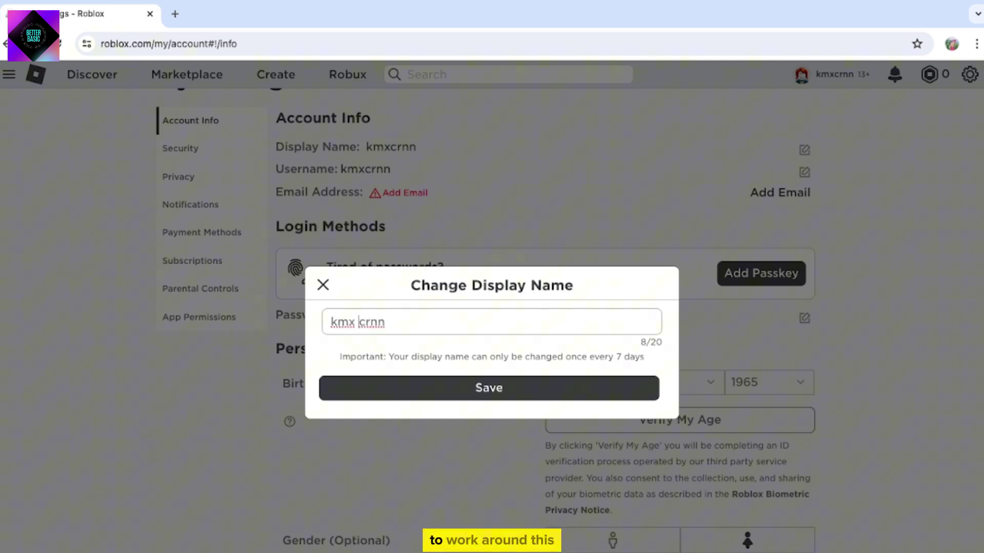
pyautogui.click(487, 387)
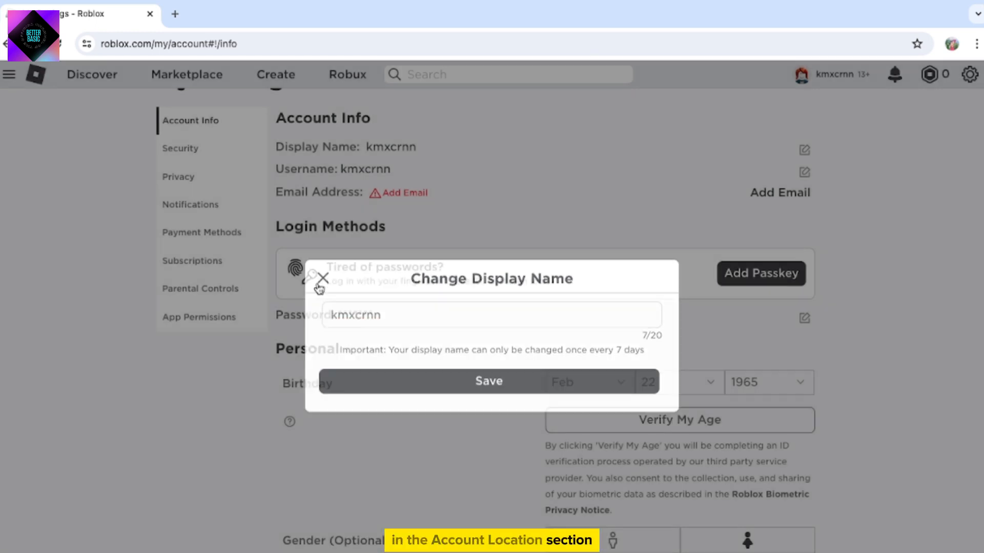
pyautogui.click(321, 279)
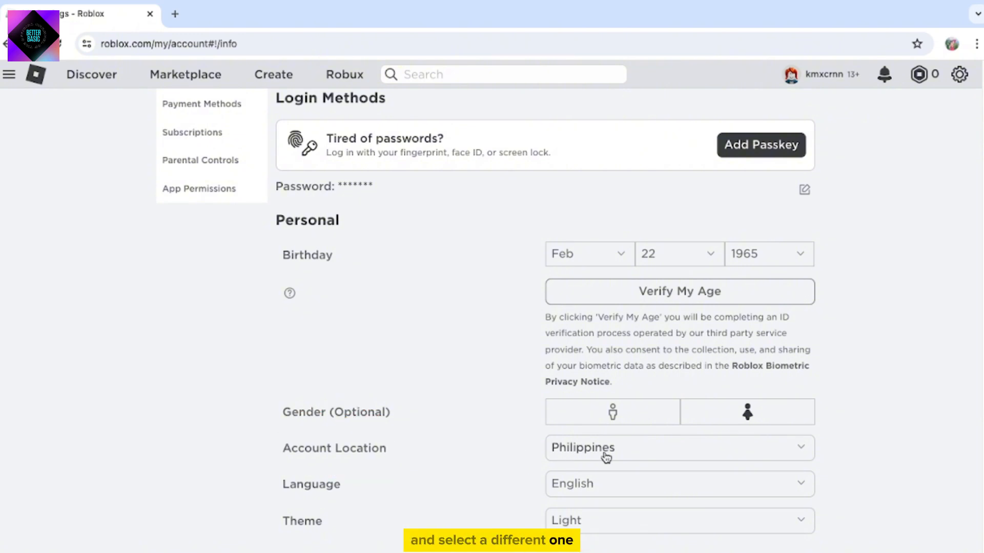
# - Set the Account Location to United States from the country dropdown
pyautogui.click(678, 448)
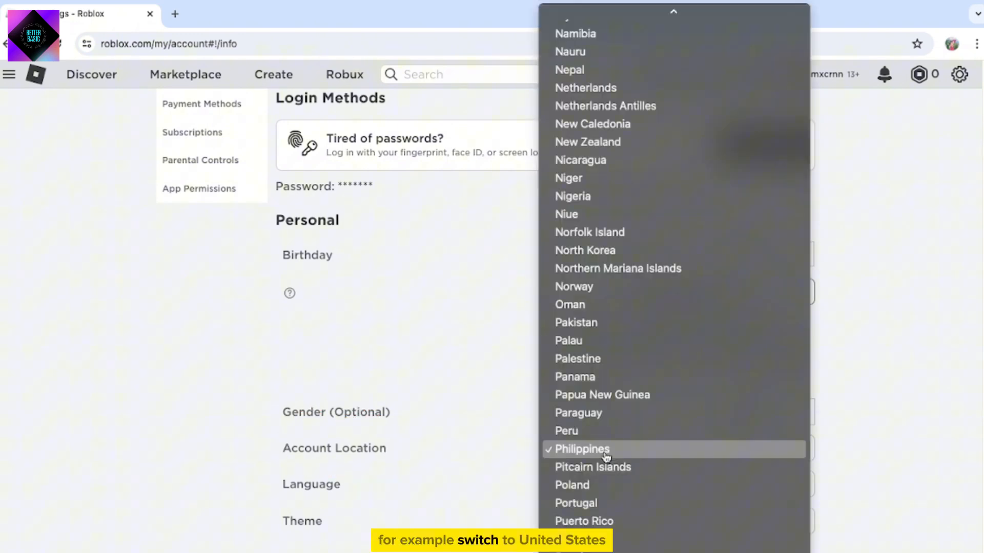
pyautogui.scroll(-3)
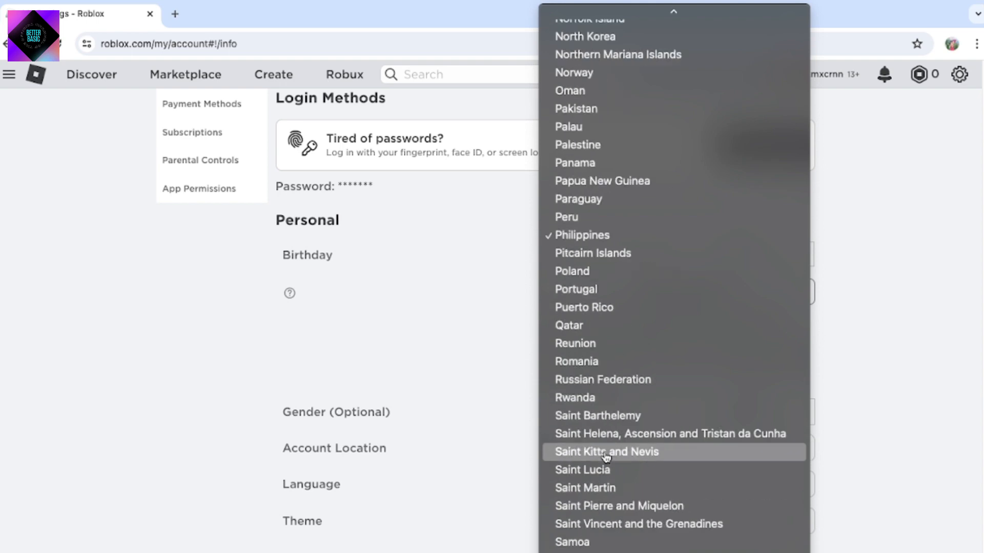
pyautogui.scroll(-3)
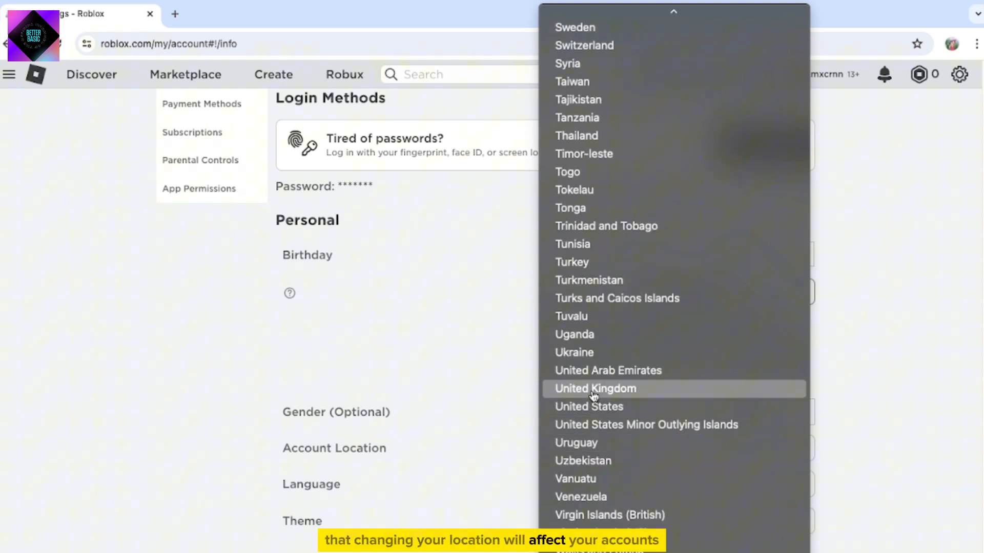
pyautogui.click(594, 389)
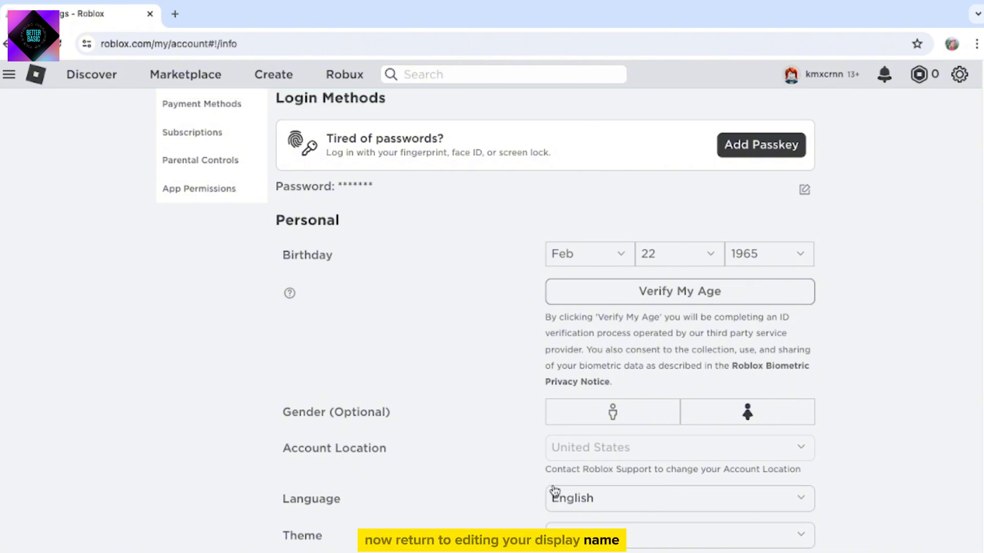
# - Reopen the Change Display Name dialog for kmxcrnn
pyautogui.scroll(3)
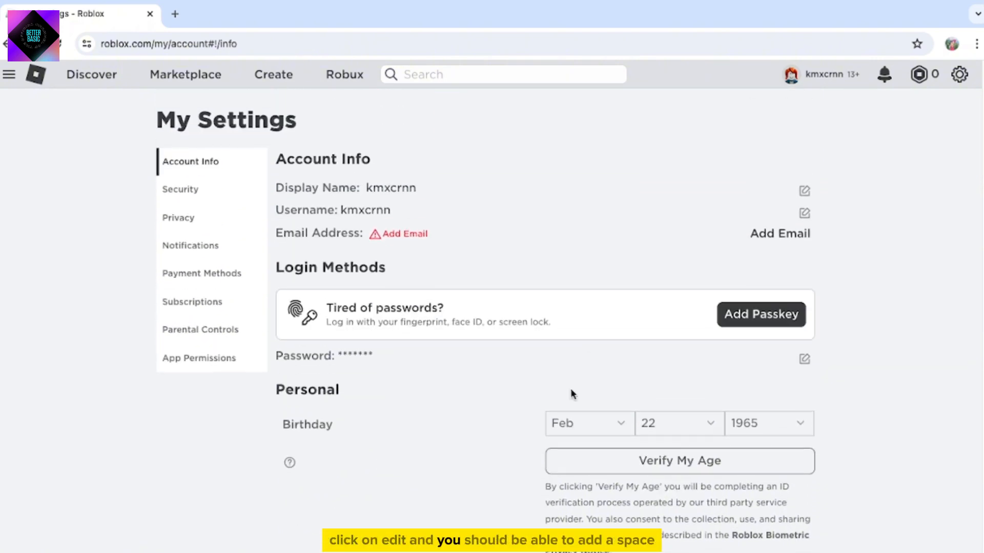
pyautogui.click(803, 190)
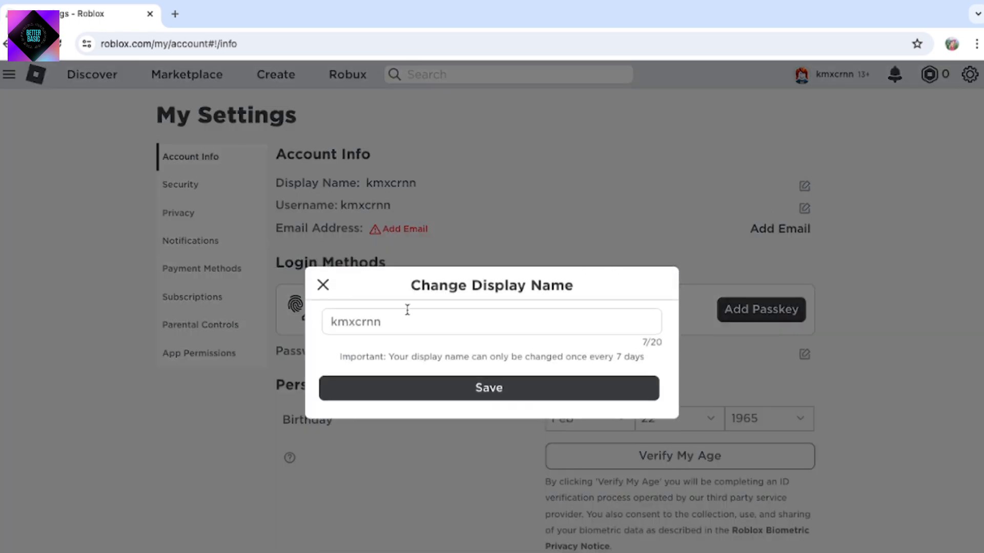